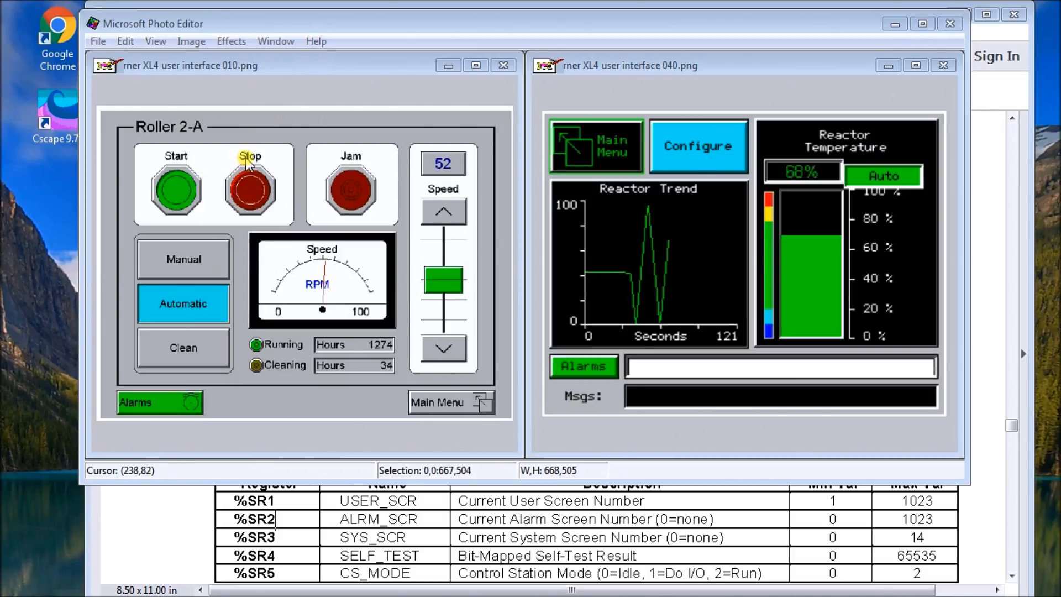
{"action": "mouse_move", "coordinate": [126, 312]}
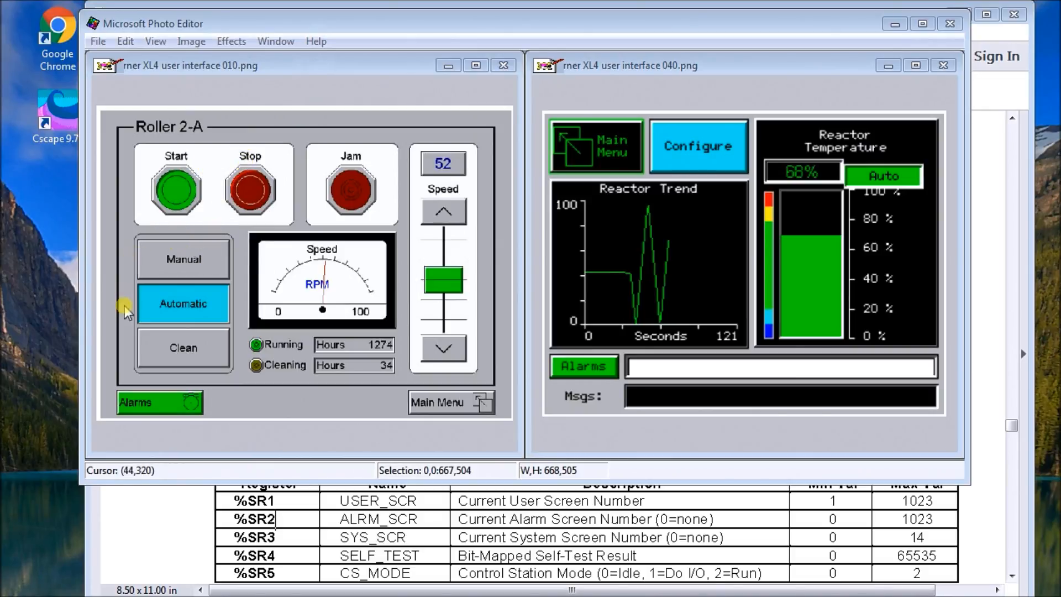
{"action": "mouse_move", "coordinate": [349, 304]}
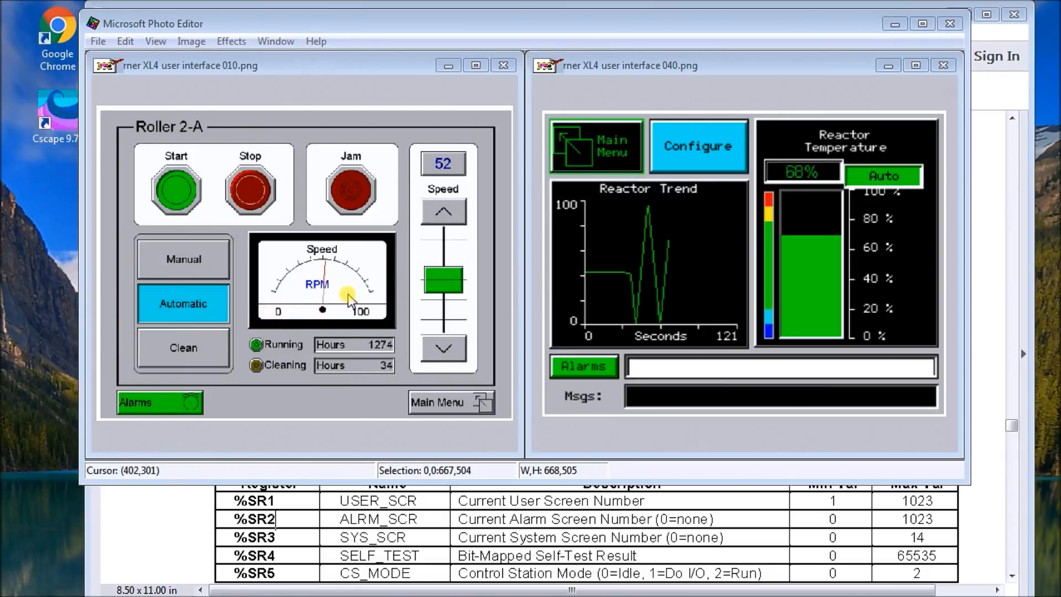
{"action": "mouse_move", "coordinate": [352, 300]}
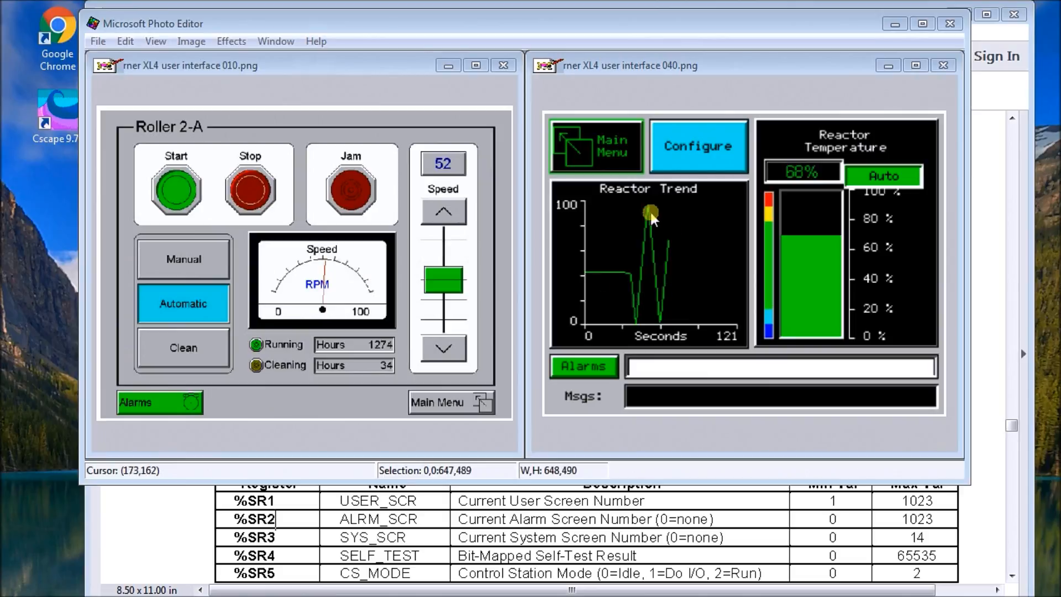
{"action": "mouse_move", "coordinate": [787, 286]}
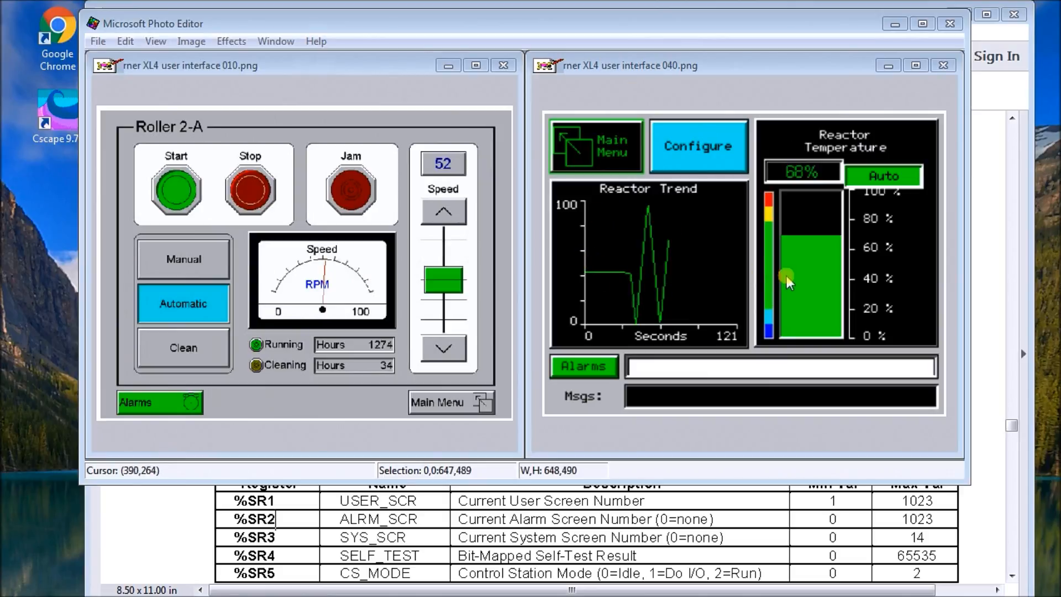
{"action": "mouse_move", "coordinate": [819, 194]}
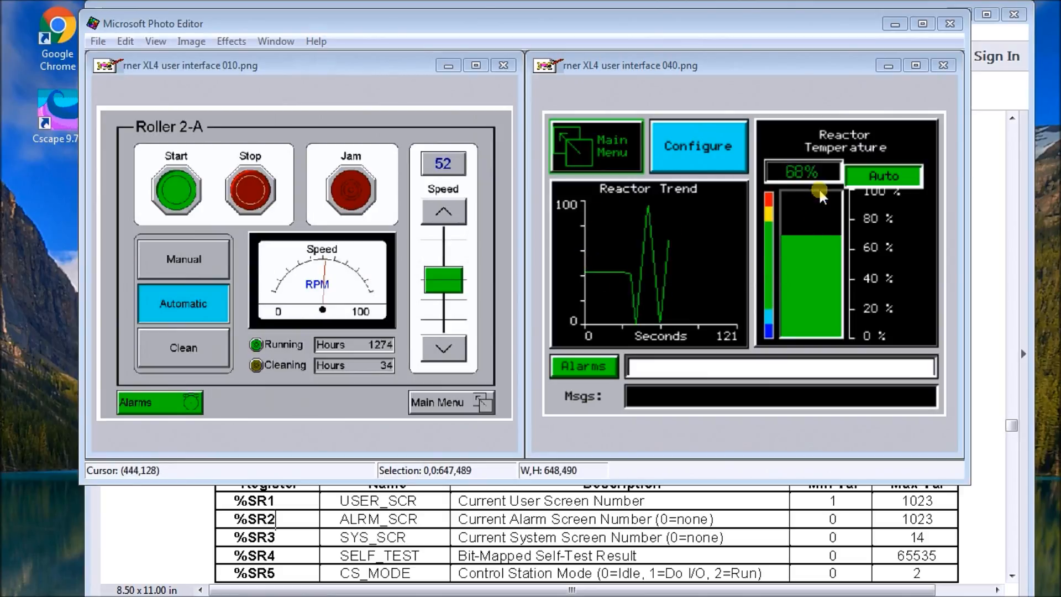
{"action": "mouse_move", "coordinate": [612, 318]}
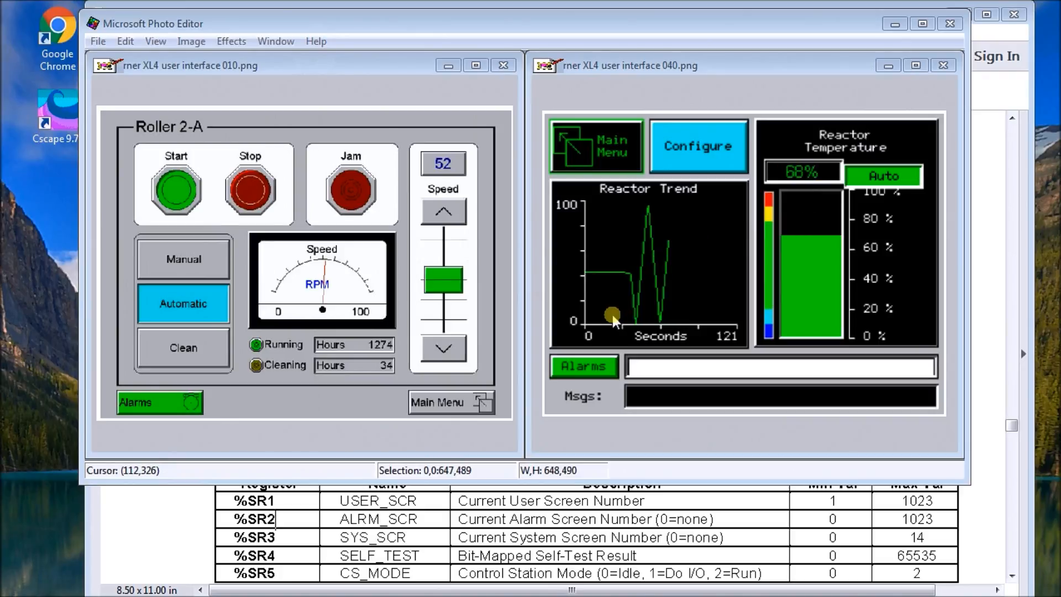
{"action": "mouse_move", "coordinate": [622, 284]}
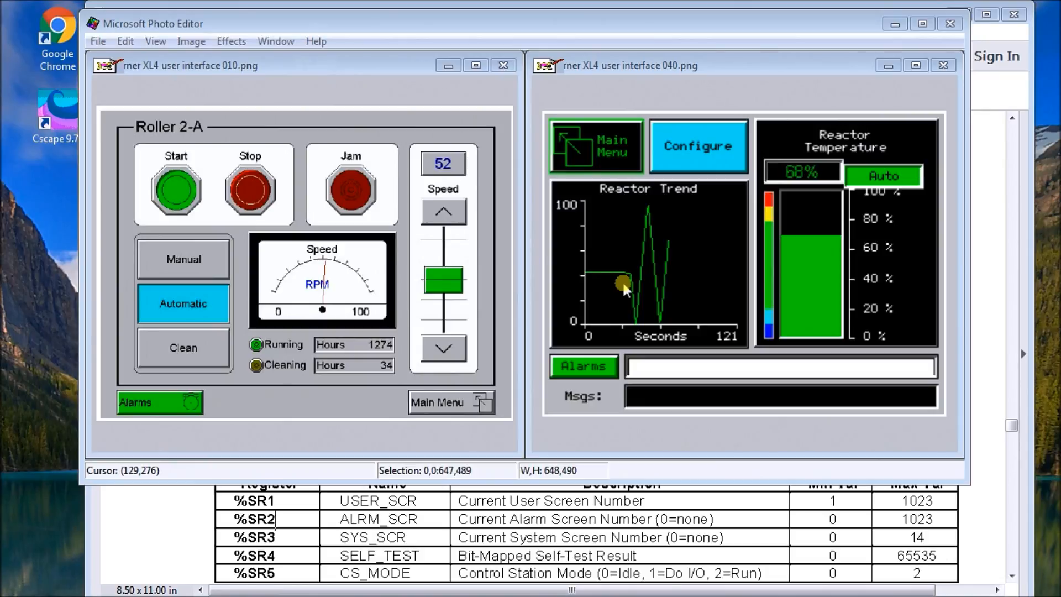
{"action": "mouse_move", "coordinate": [623, 294]}
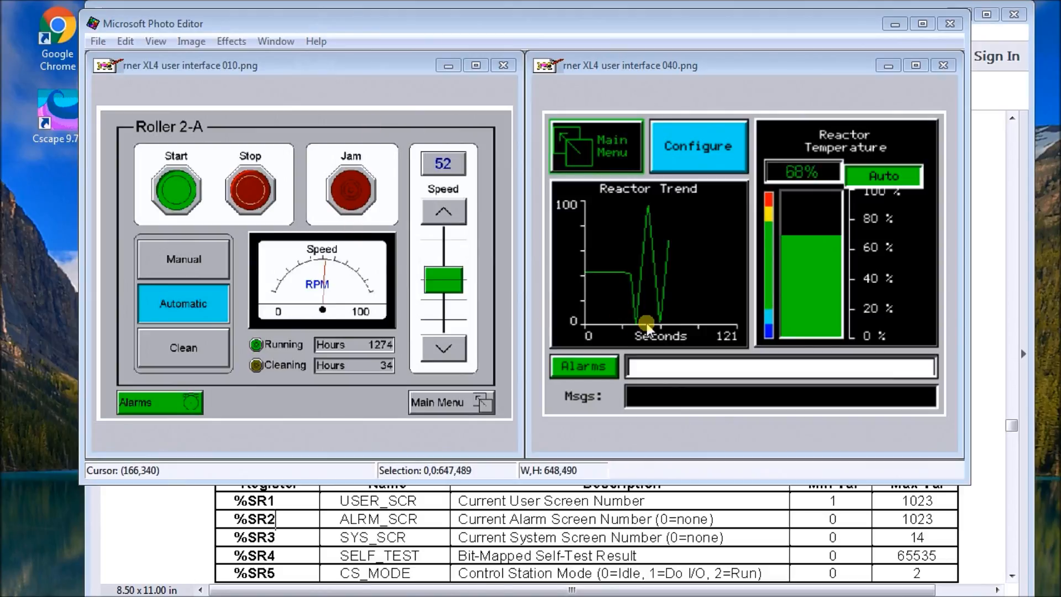
{"action": "mouse_move", "coordinate": [617, 340]}
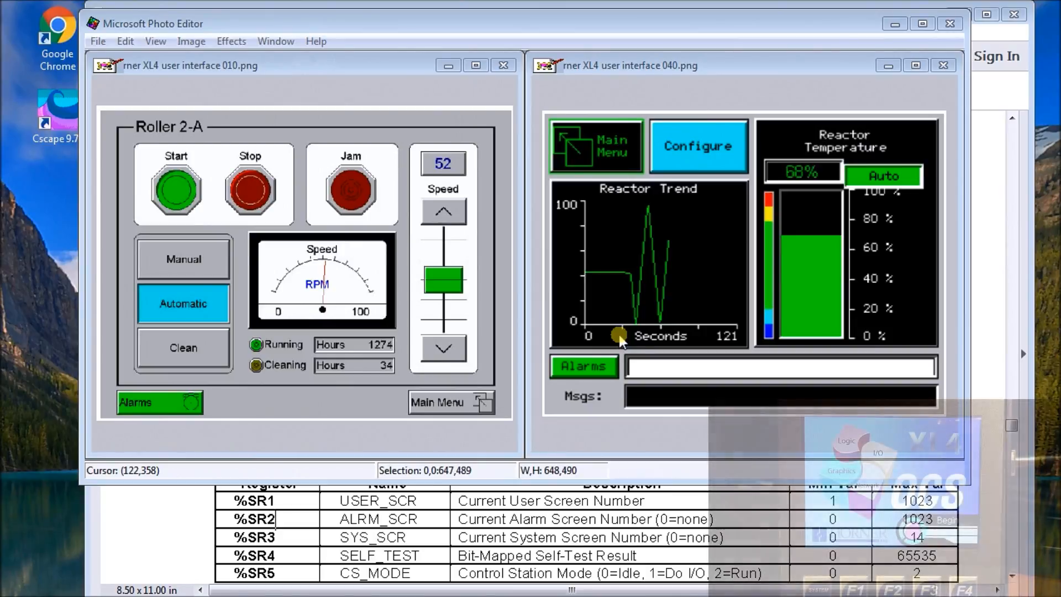
{"action": "mouse_move", "coordinate": [543, 387]}
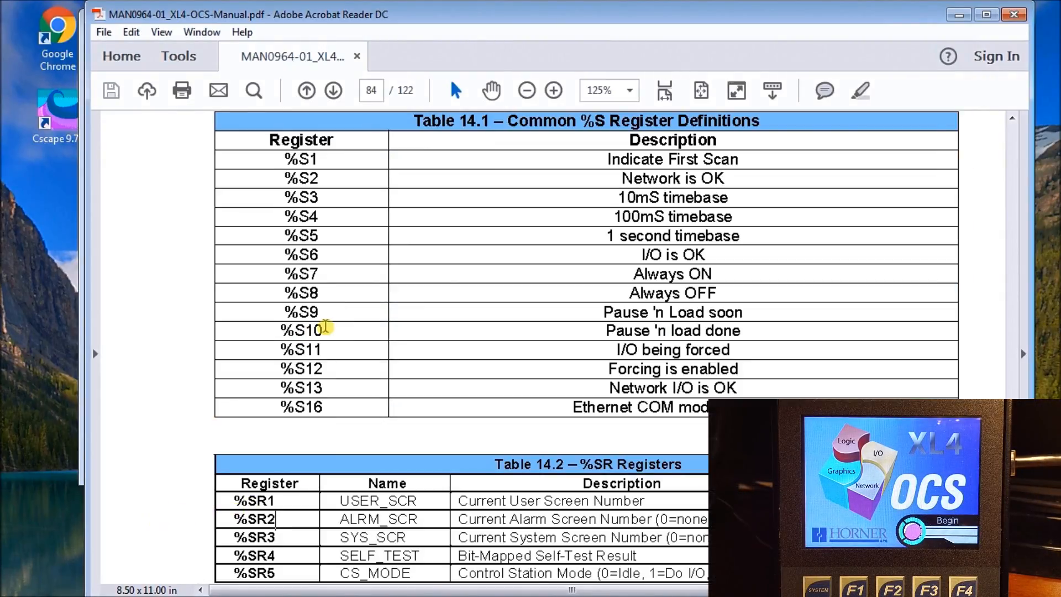
Scroll the manual down to Table 14.2 listing the %SR registers with names and value ranges.
{"action": "scroll", "scroll_direction": "down", "scroll_amount": 3}
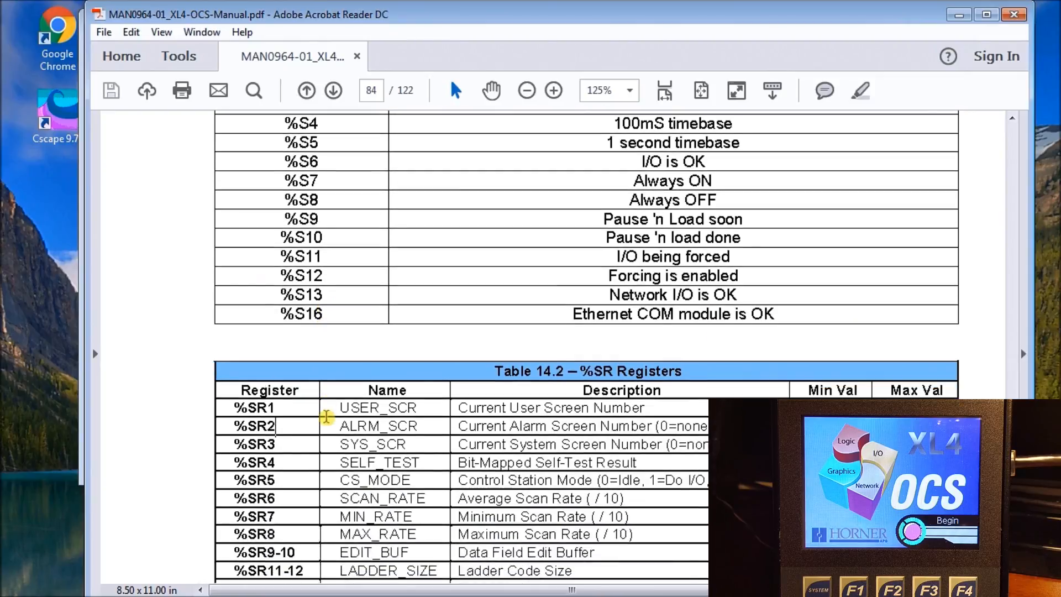
{"action": "scroll", "scroll_direction": "down", "scroll_amount": 3}
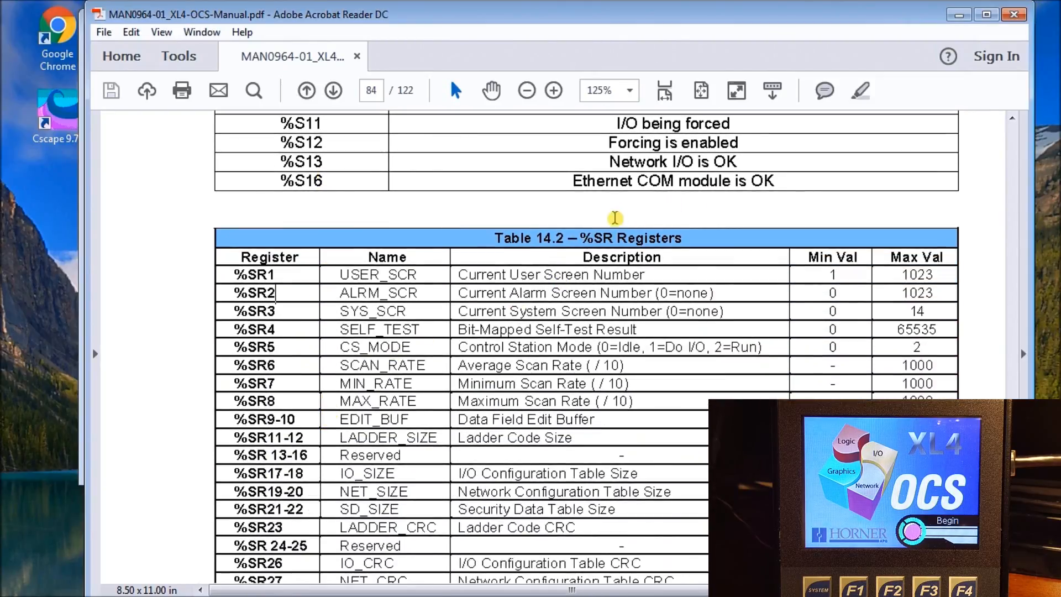
{"action": "mouse_move", "coordinate": [316, 263]}
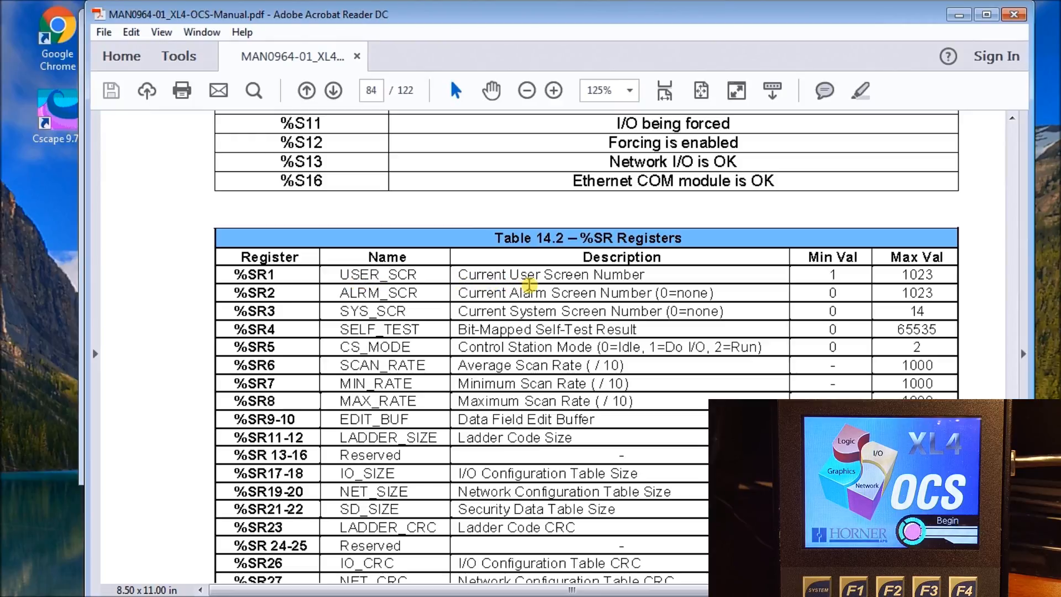
{"action": "mouse_move", "coordinate": [645, 284]}
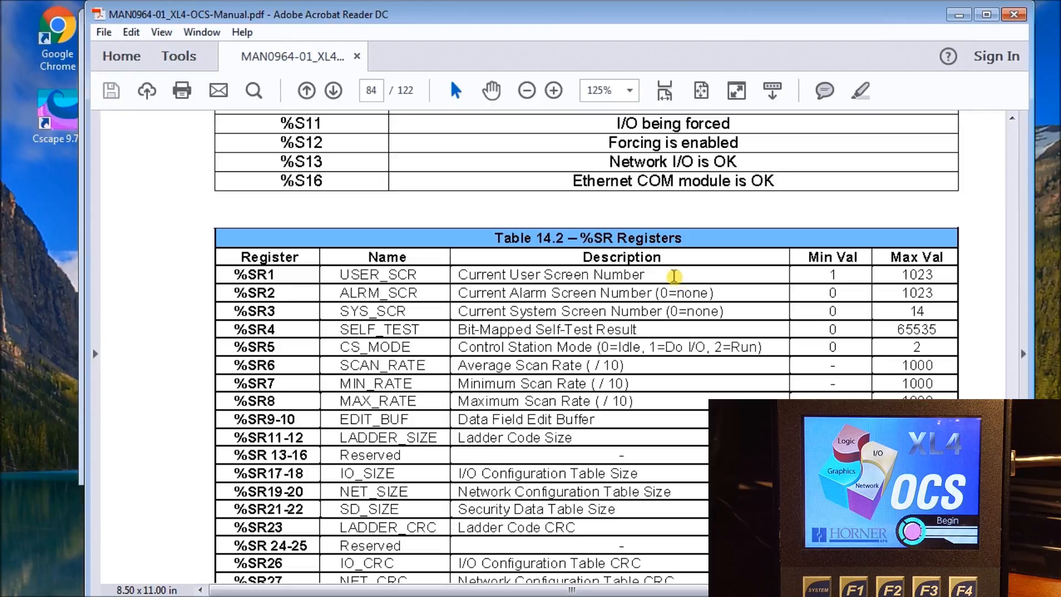
{"action": "mouse_move", "coordinate": [409, 287]}
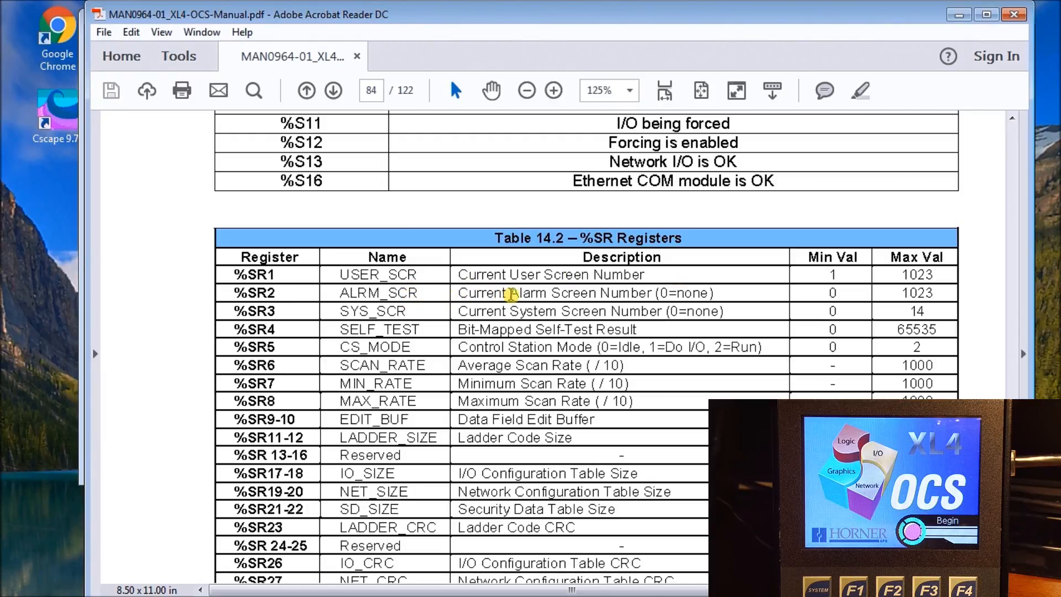
{"action": "mouse_move", "coordinate": [385, 250]}
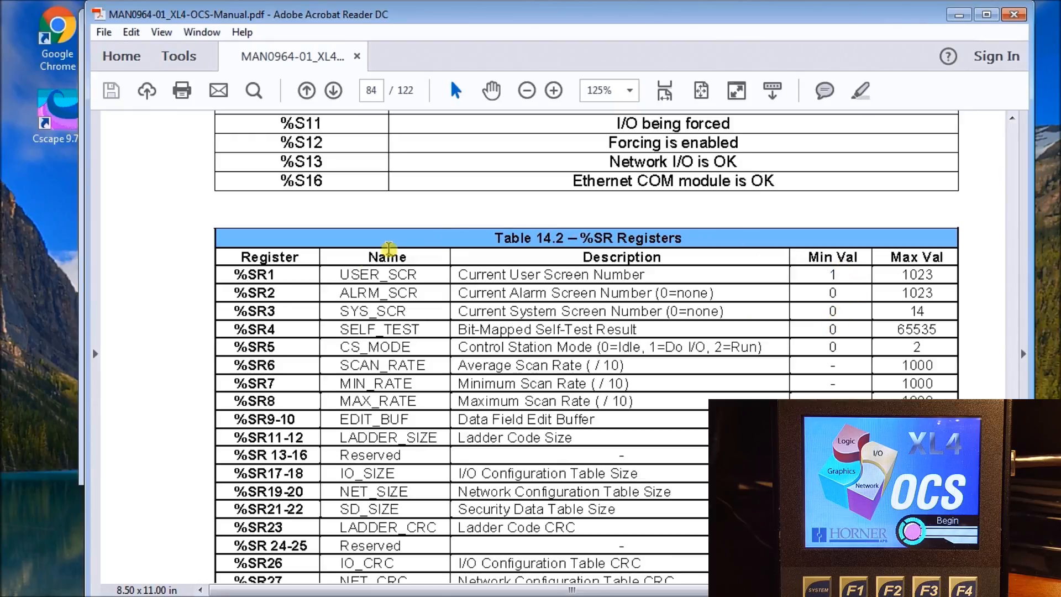
{"action": "mouse_move", "coordinate": [380, 301]}
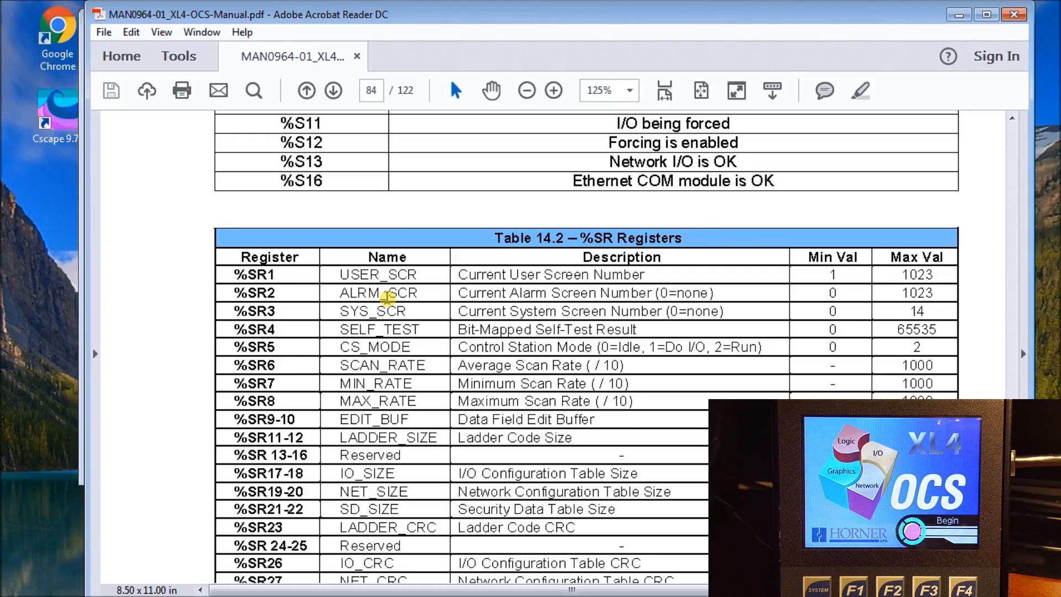
{"action": "mouse_move", "coordinate": [418, 316]}
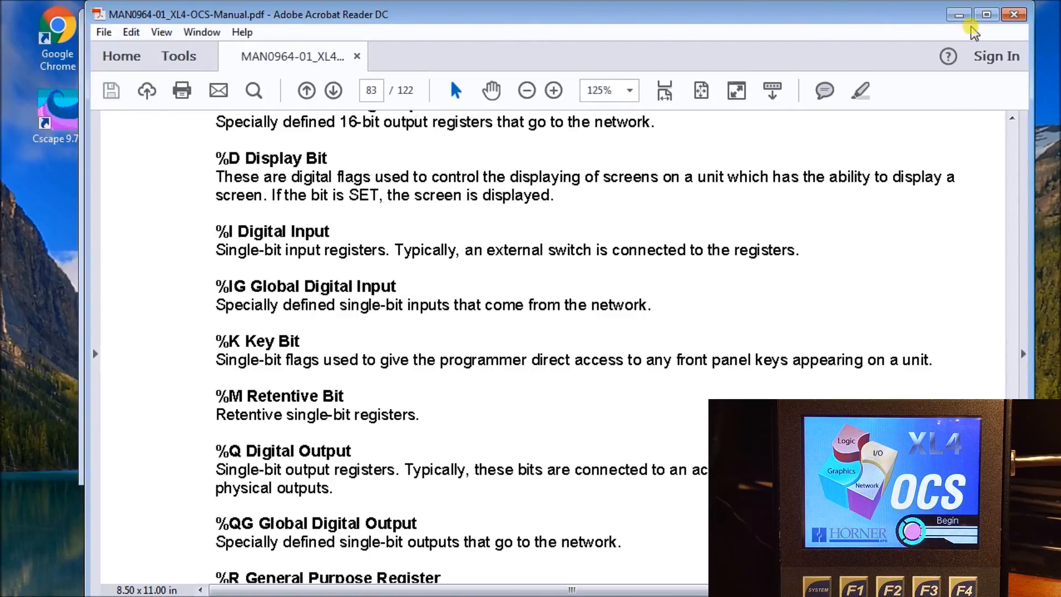
{"action": "mouse_move", "coordinate": [207, 303]}
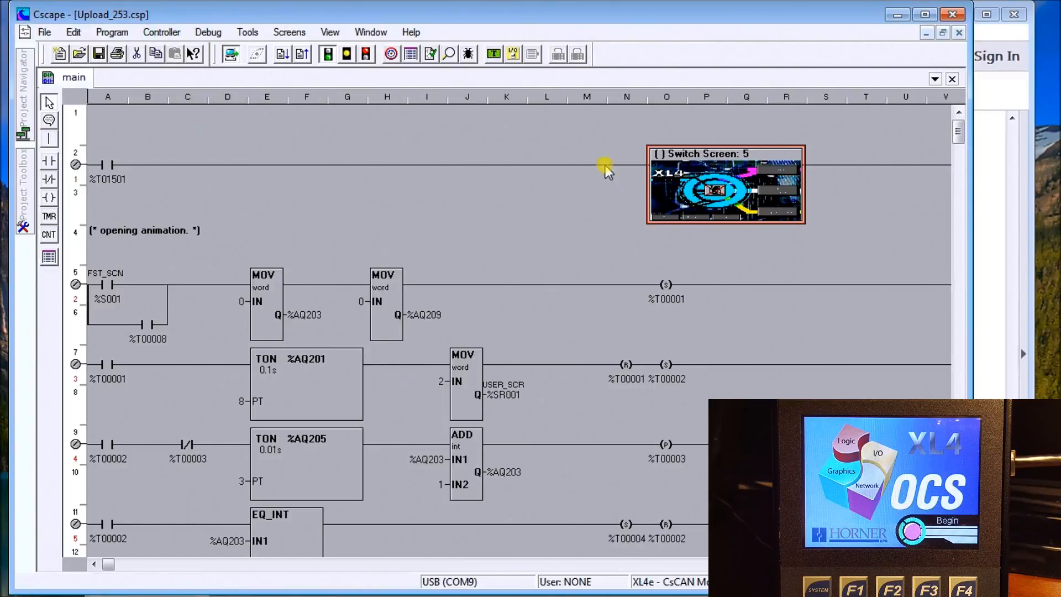
{"action": "mouse_move", "coordinate": [327, 162]}
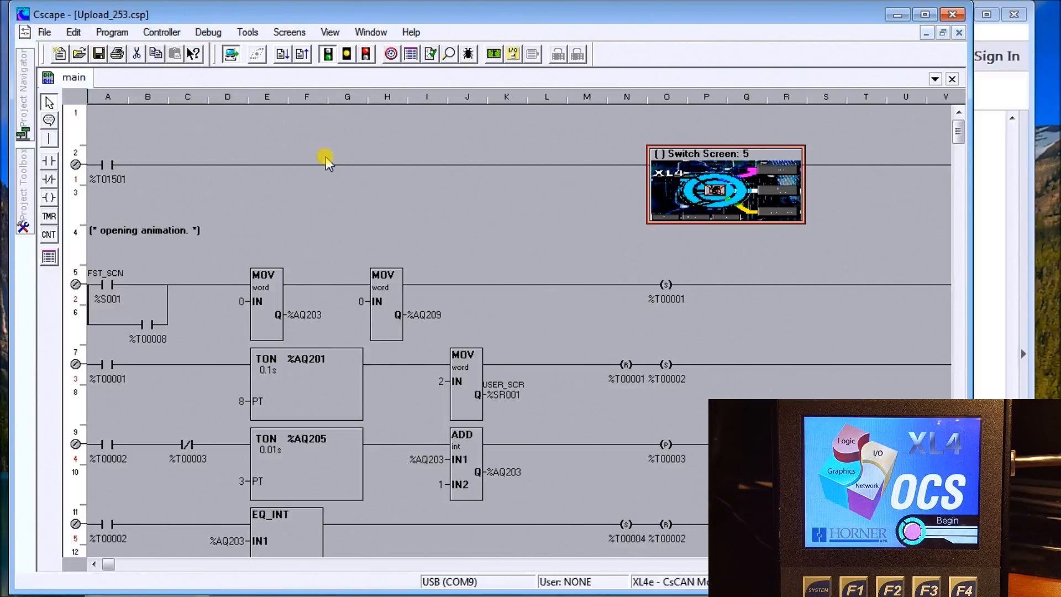
{"action": "mouse_move", "coordinate": [249, 117]}
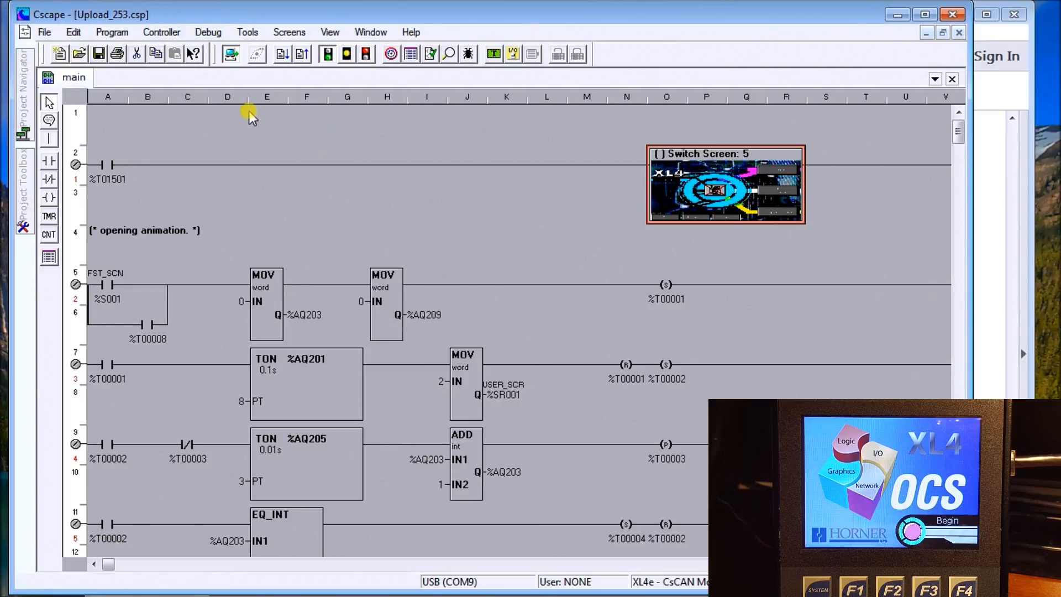
{"action": "mouse_move", "coordinate": [302, 55]}
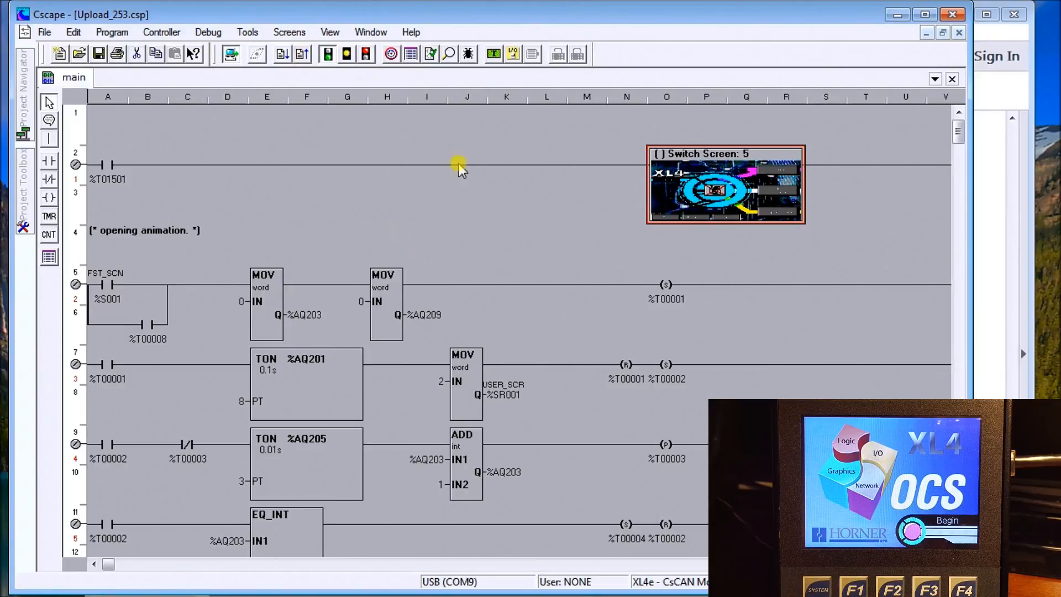
{"action": "mouse_move", "coordinate": [470, 254]}
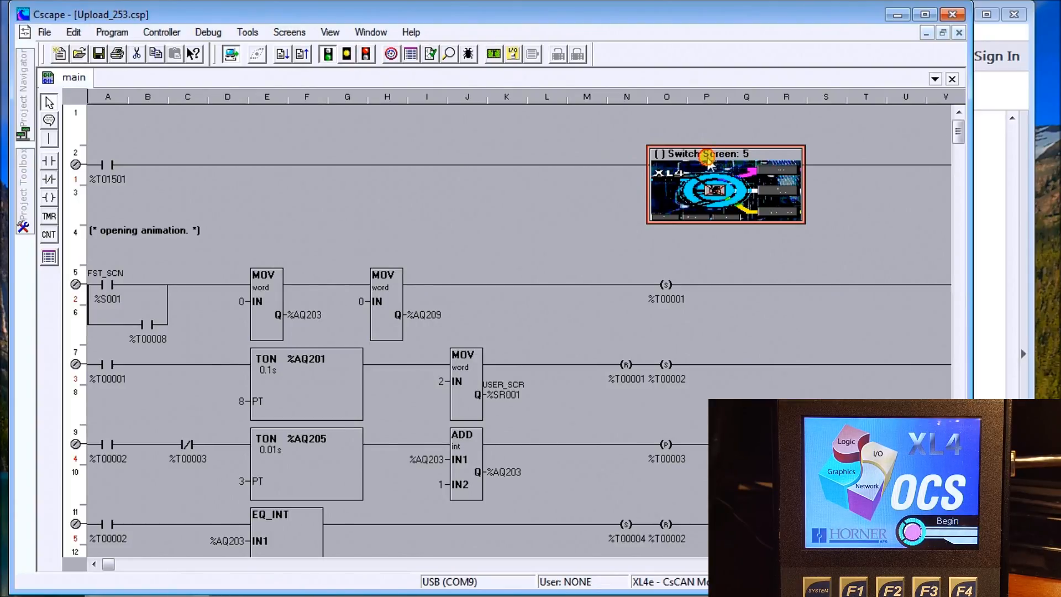
{"action": "double_click", "coordinate": [702, 154]}
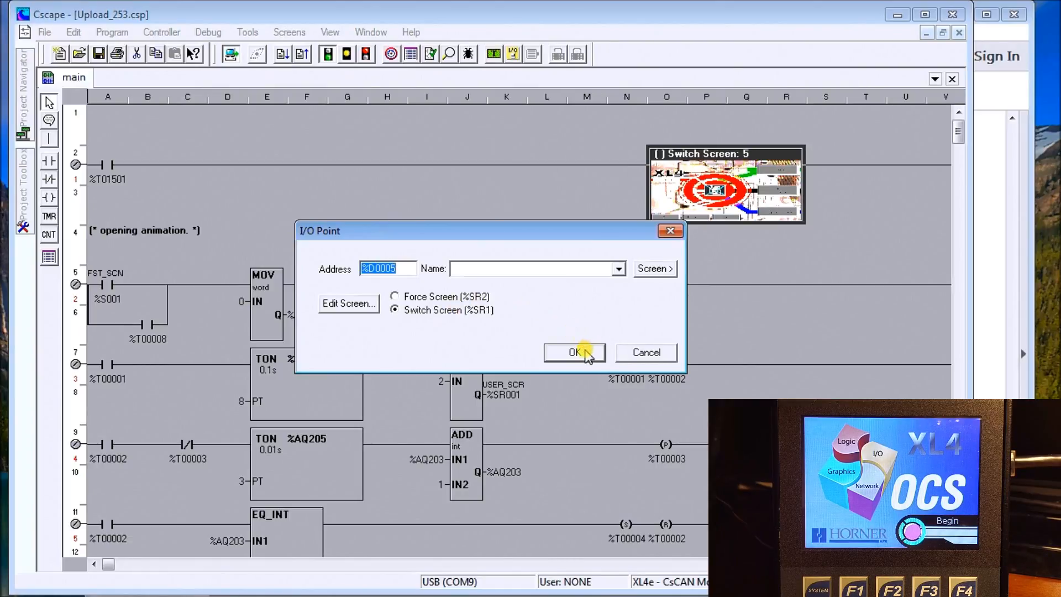
{"action": "left_click", "coordinate": [574, 353]}
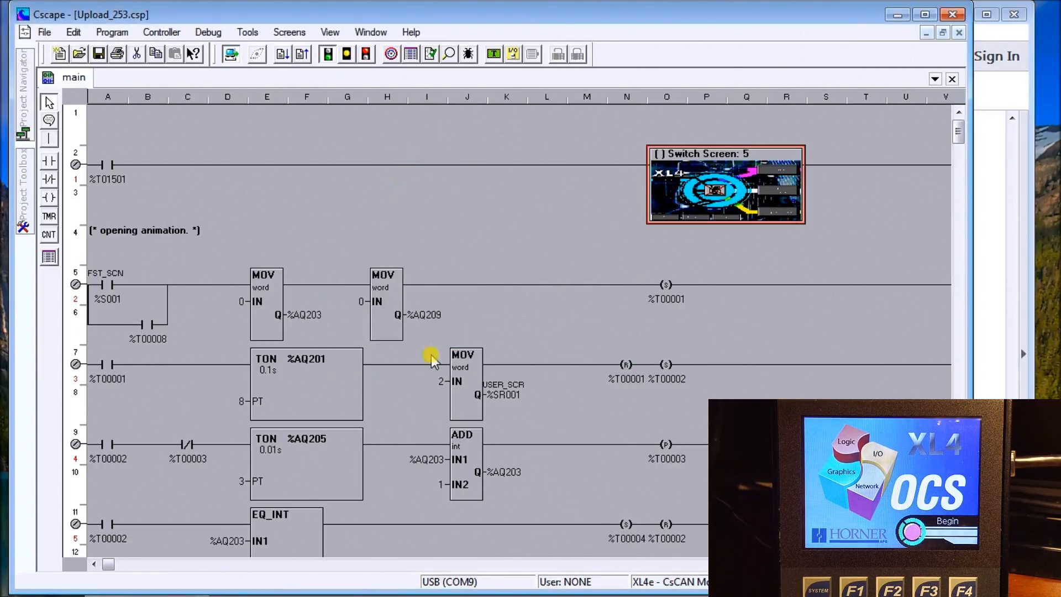
{"action": "mouse_move", "coordinate": [507, 409]}
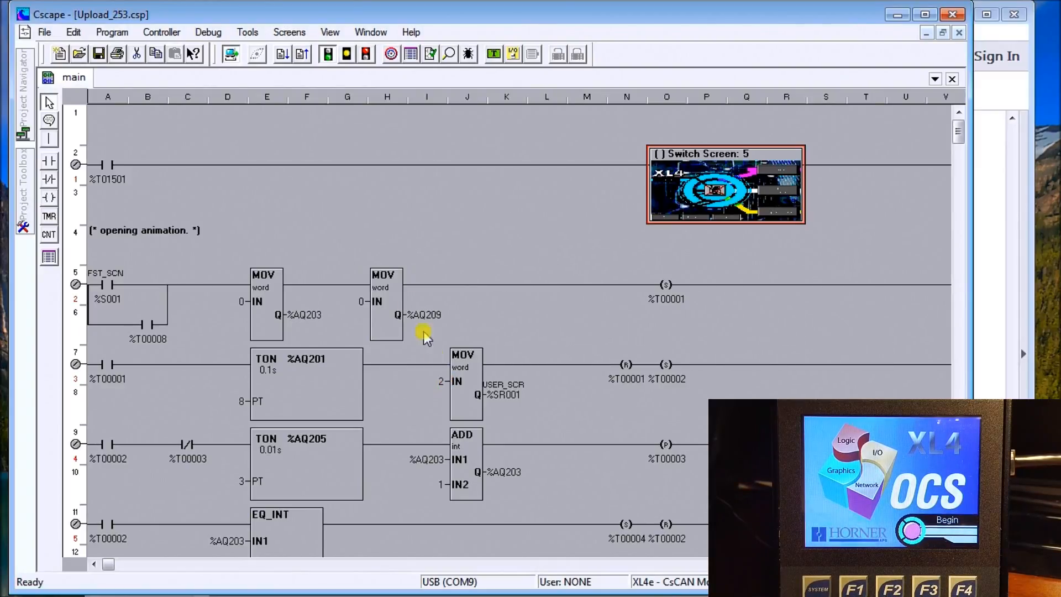
{"action": "mouse_move", "coordinate": [359, 179]}
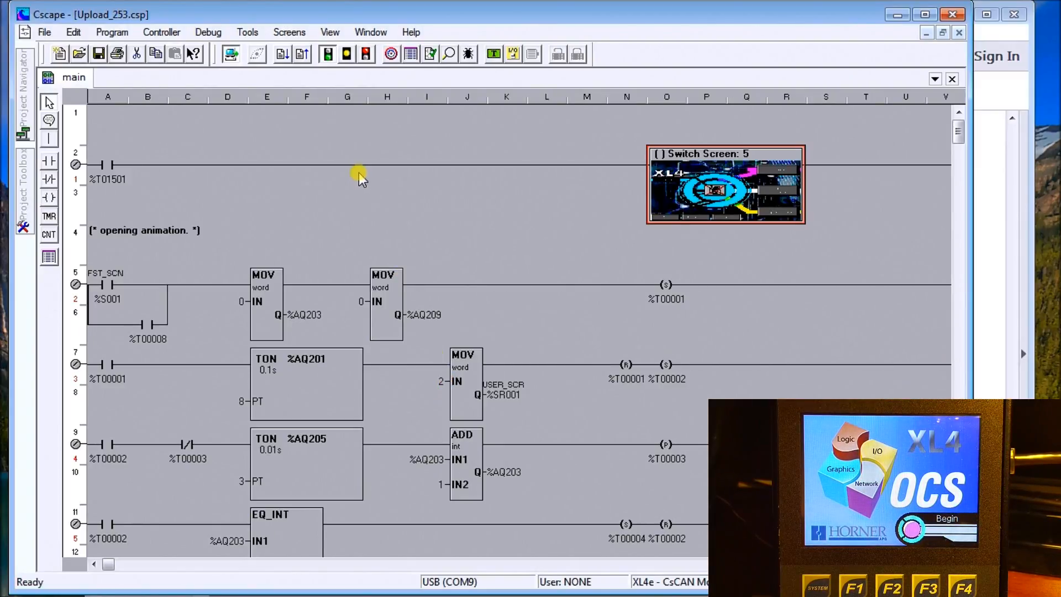
{"action": "mouse_move", "coordinate": [349, 157]}
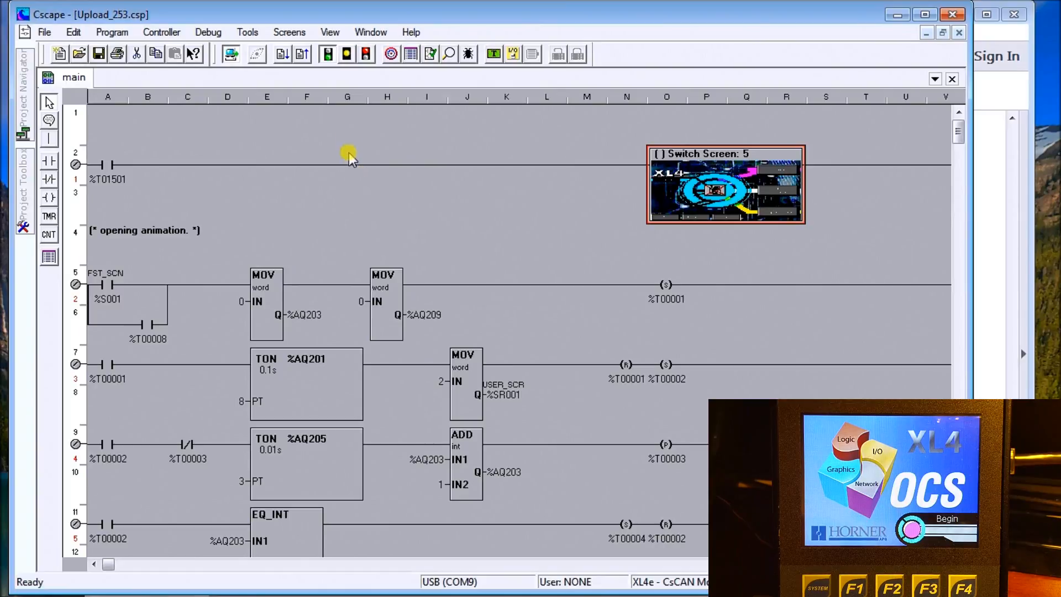
{"action": "mouse_move", "coordinate": [471, 219]}
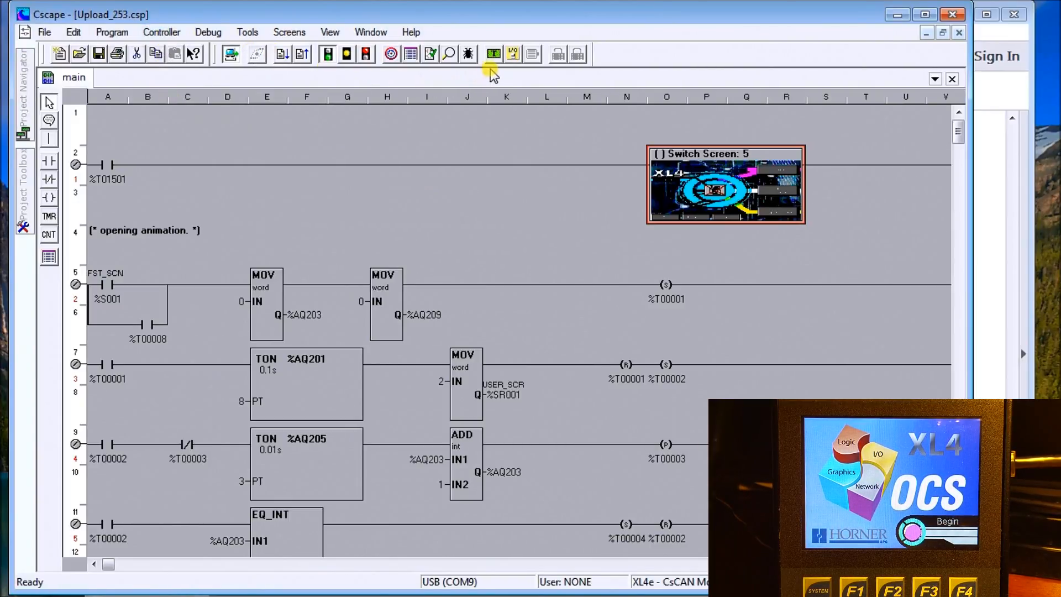
{"action": "mouse_move", "coordinate": [493, 58]}
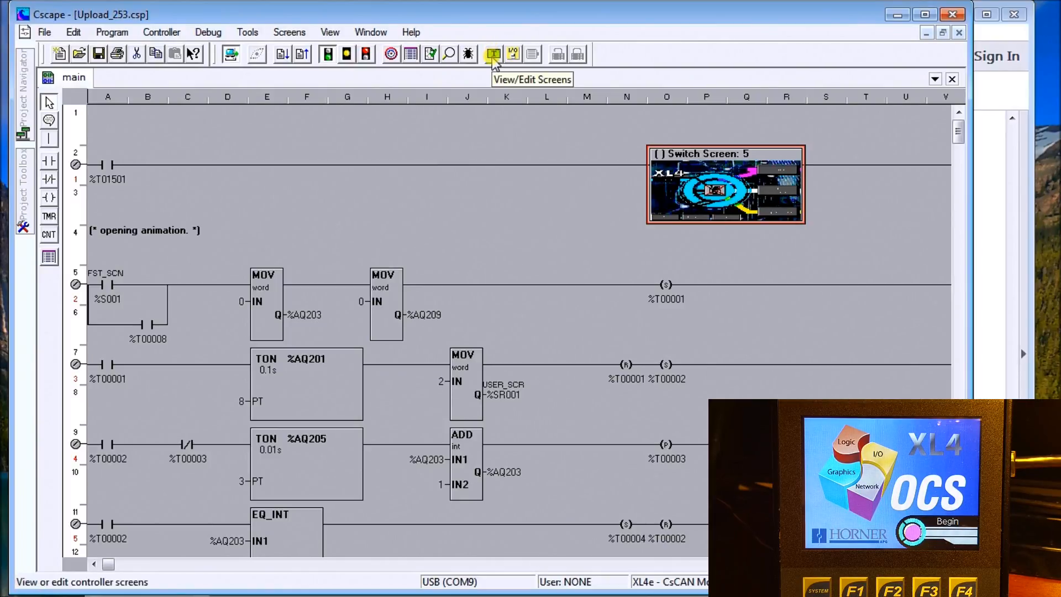
Launch View/Edit Screens and switch the Main group to Screen 2.
{"action": "left_click", "coordinate": [490, 55]}
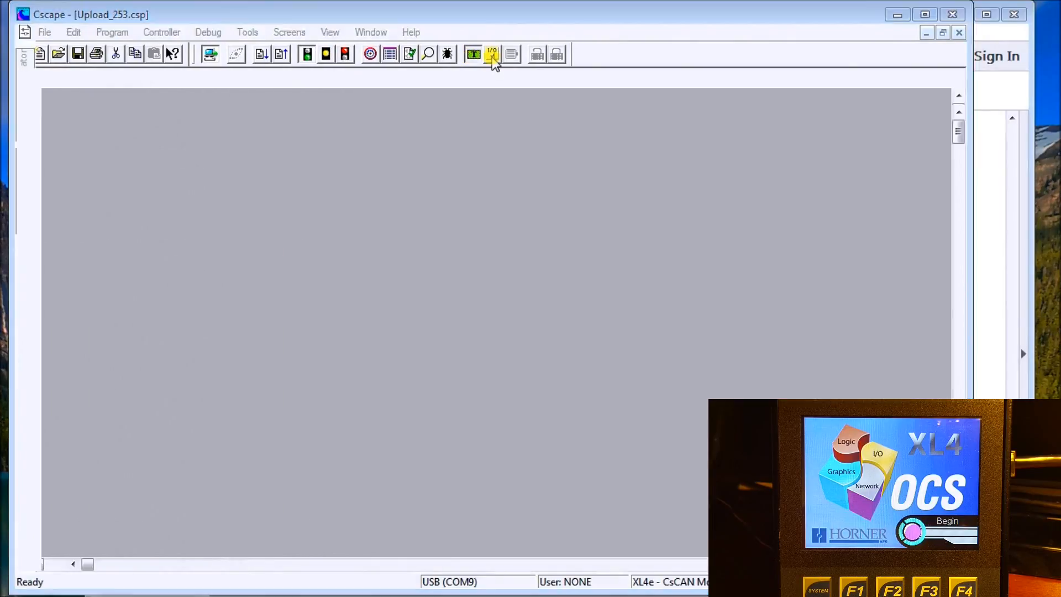
{"action": "left_click", "coordinate": [473, 53]}
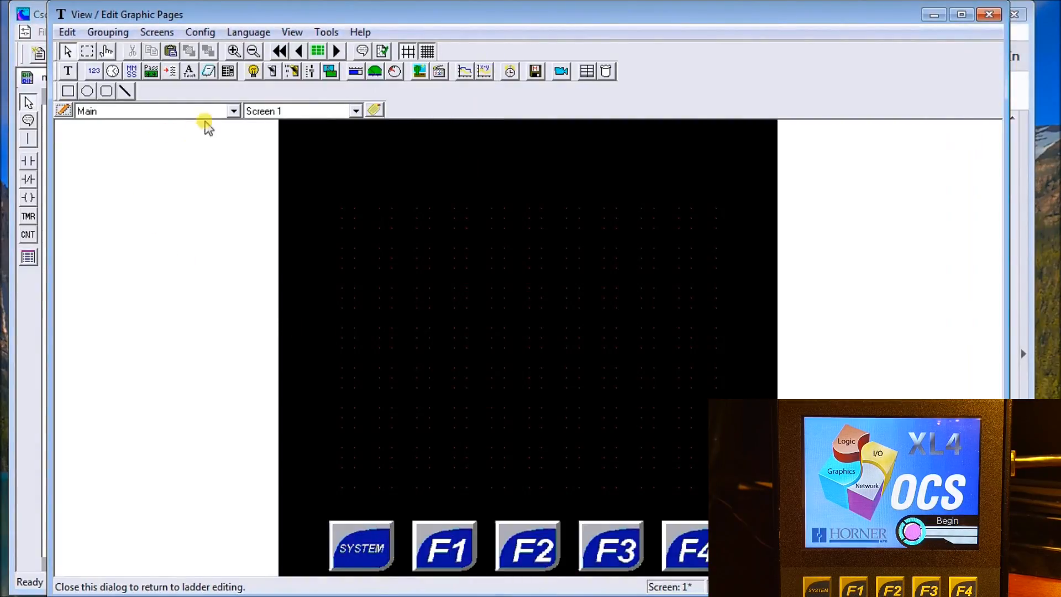
{"action": "left_click", "coordinate": [355, 110]}
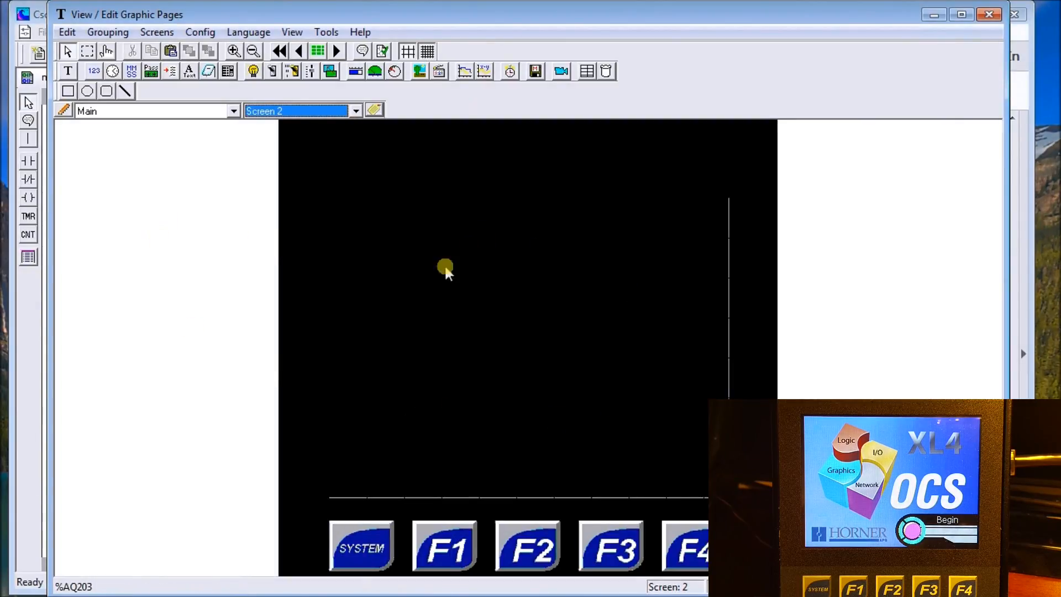
{"action": "mouse_move", "coordinate": [504, 325]}
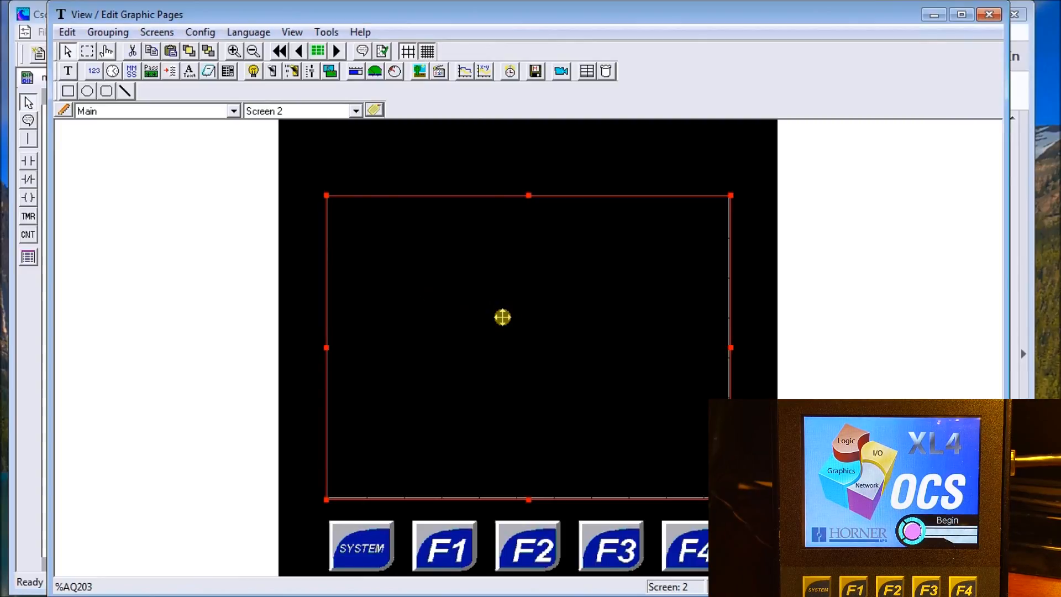
{"action": "double_click", "coordinate": [502, 318]}
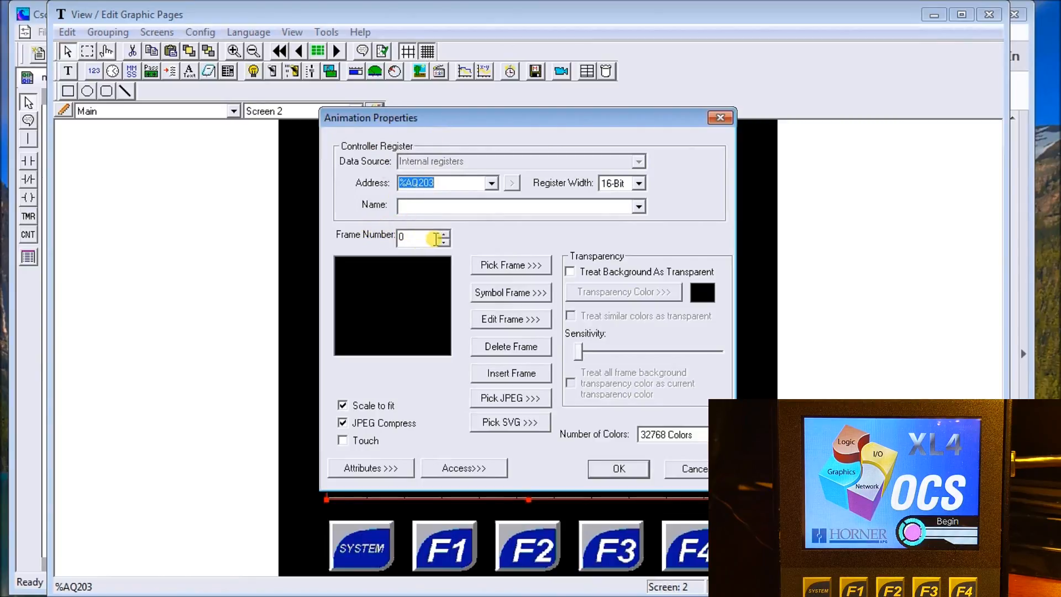
{"action": "left_click", "coordinate": [444, 232]}
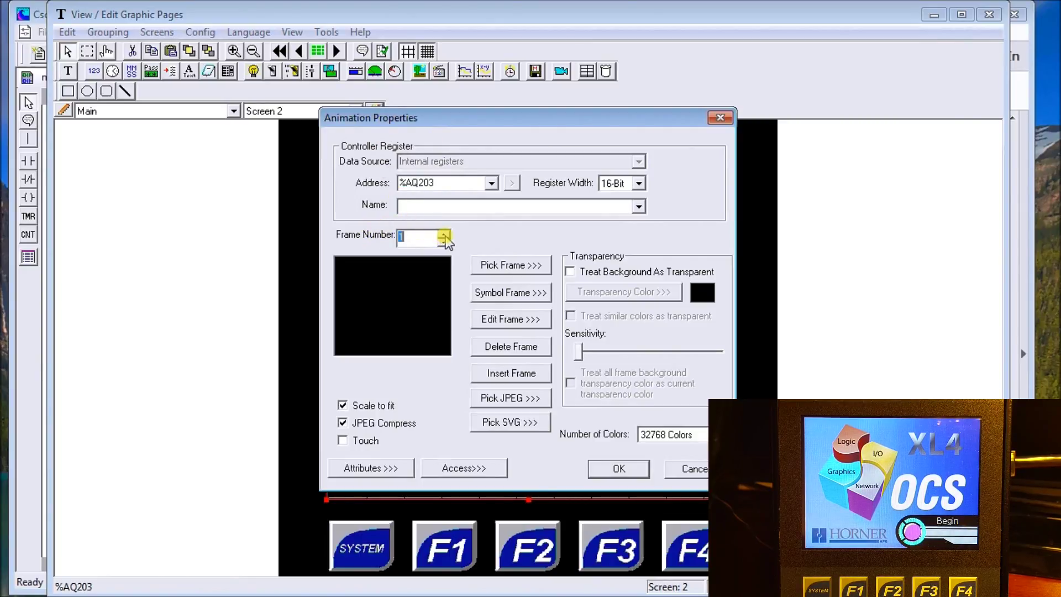
{"action": "left_click", "coordinate": [442, 232]}
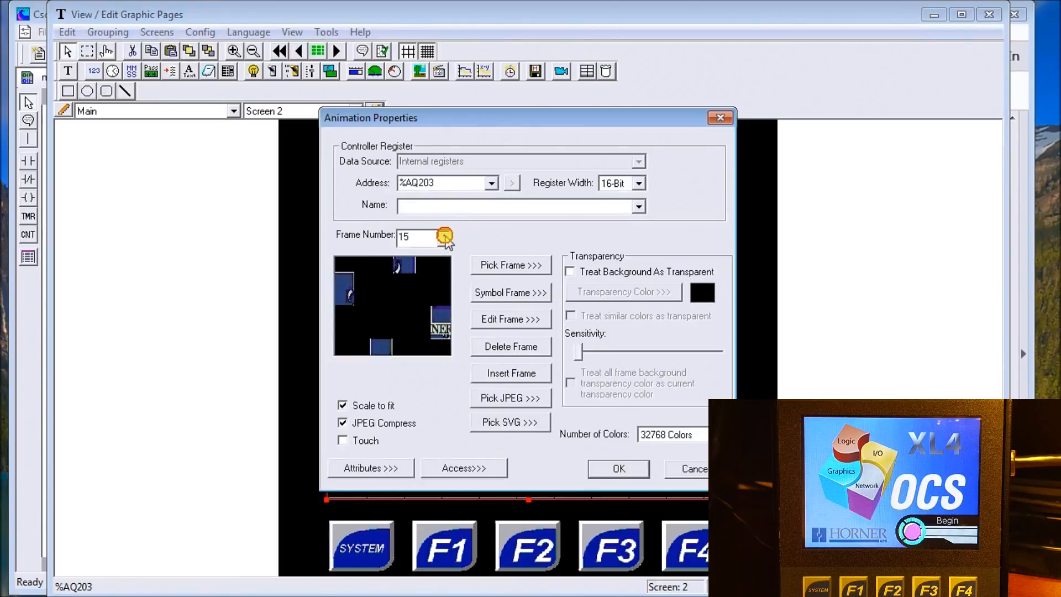
{"action": "left_click", "coordinate": [444, 241]}
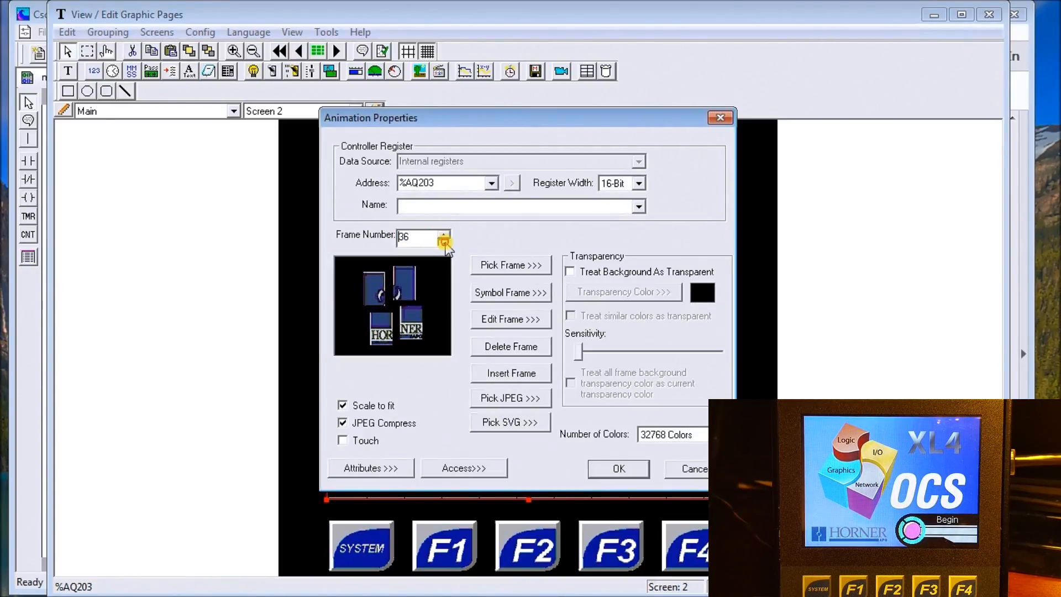
{"action": "left_click", "coordinate": [444, 241]}
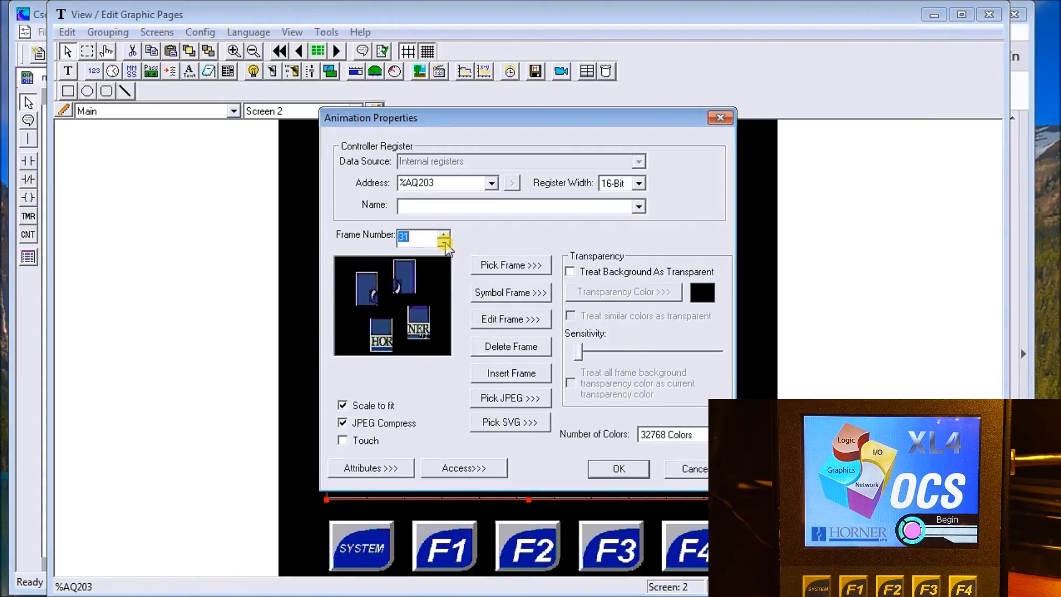
{"action": "mouse_move", "coordinate": [617, 486]}
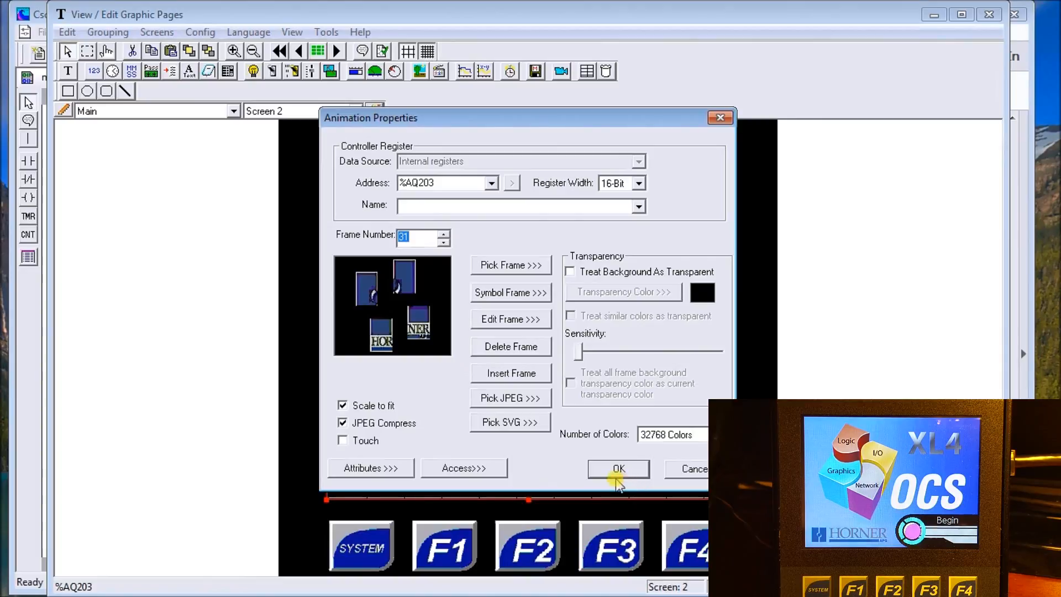
{"action": "left_click", "coordinate": [619, 468]}
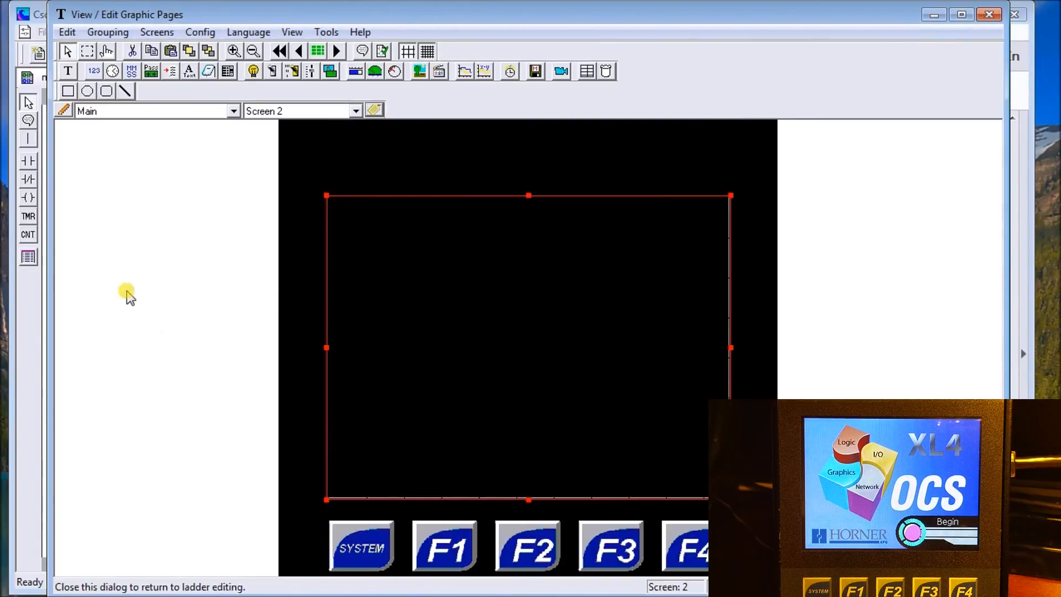
{"action": "mouse_move", "coordinate": [236, 124]}
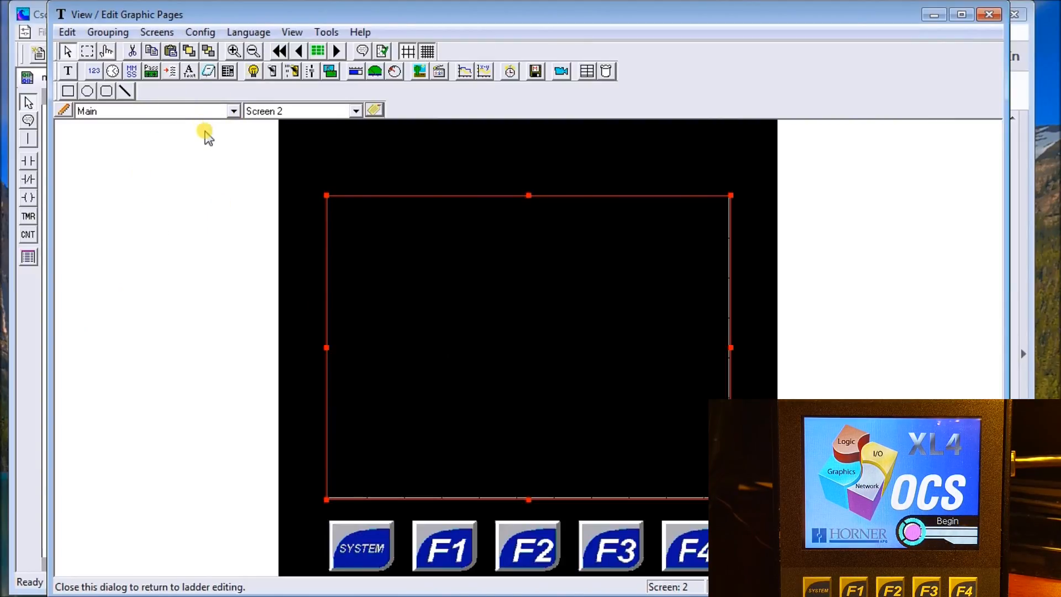
{"action": "mouse_move", "coordinate": [157, 32]}
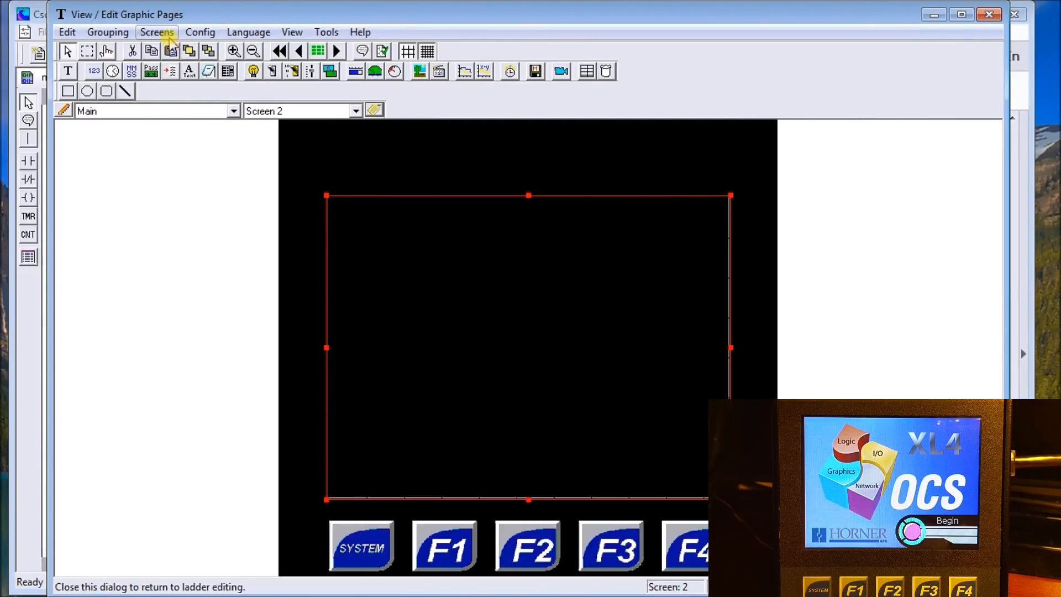
Drop down the Config menu showing Display Settings and other graphic-page options.
{"action": "left_click", "coordinate": [200, 31]}
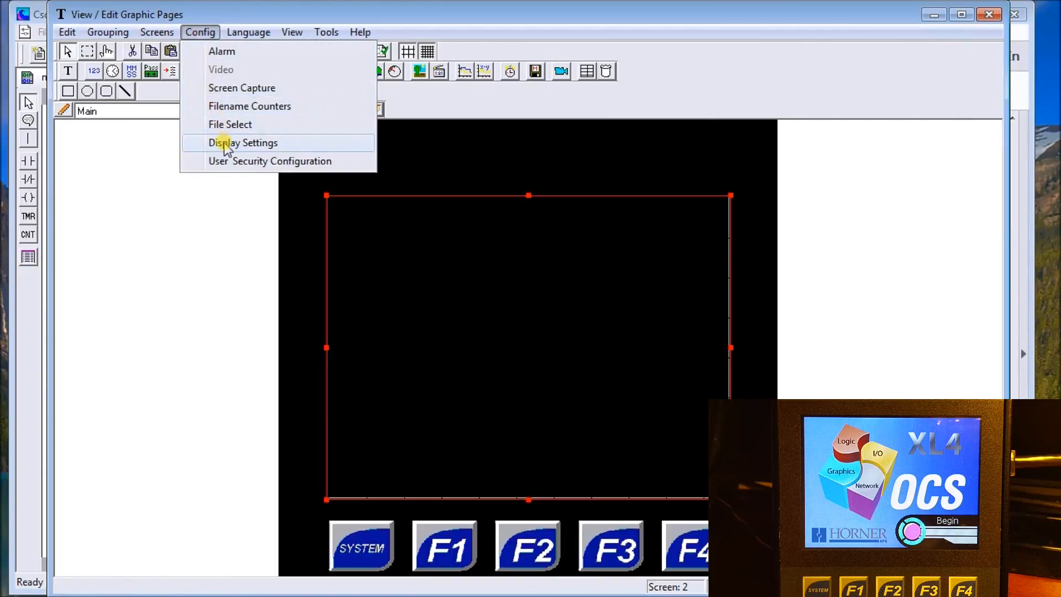
{"action": "left_click", "coordinate": [243, 143]}
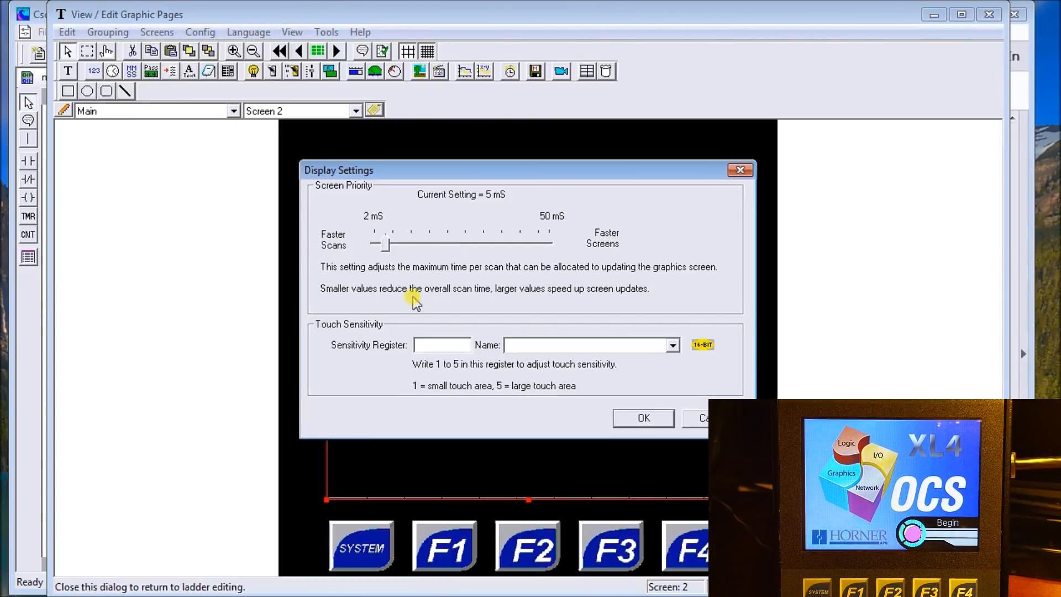
{"action": "mouse_move", "coordinate": [351, 332]}
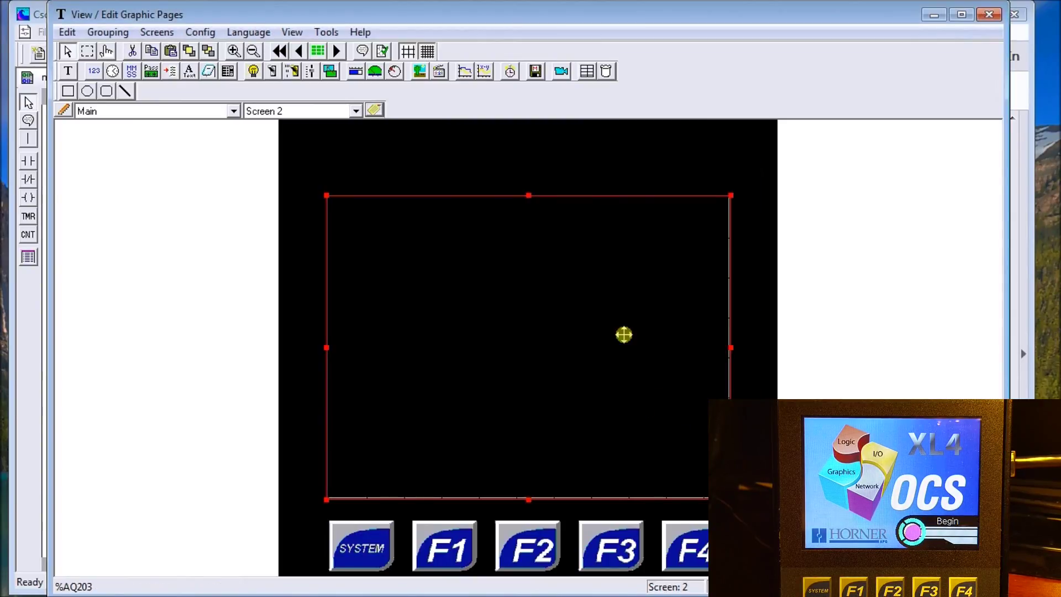
{"action": "left_click", "coordinate": [200, 32]}
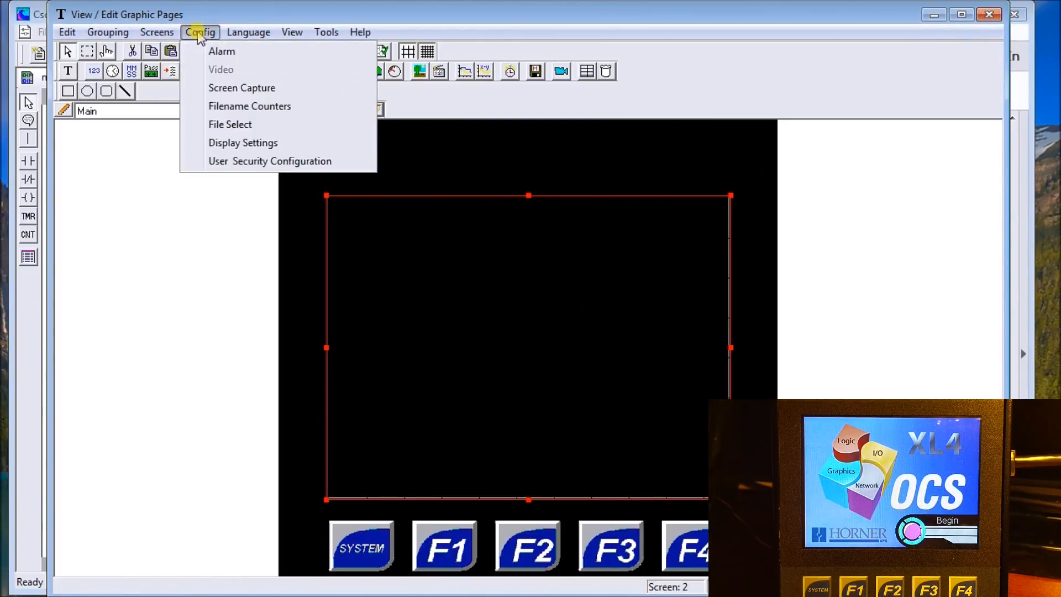
{"action": "left_click", "coordinate": [221, 50]}
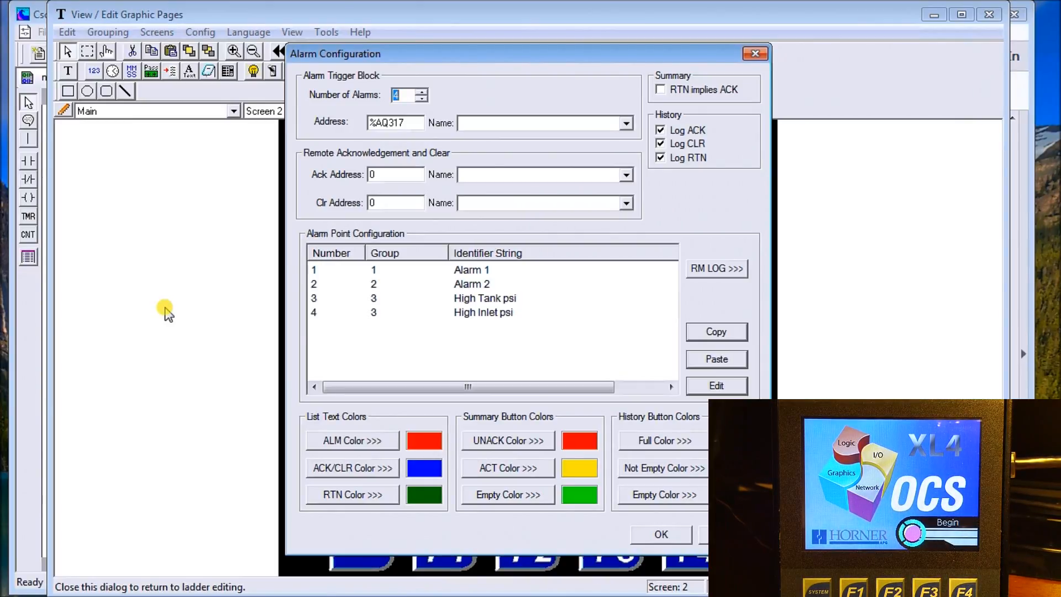
{"action": "mouse_move", "coordinate": [642, 539]}
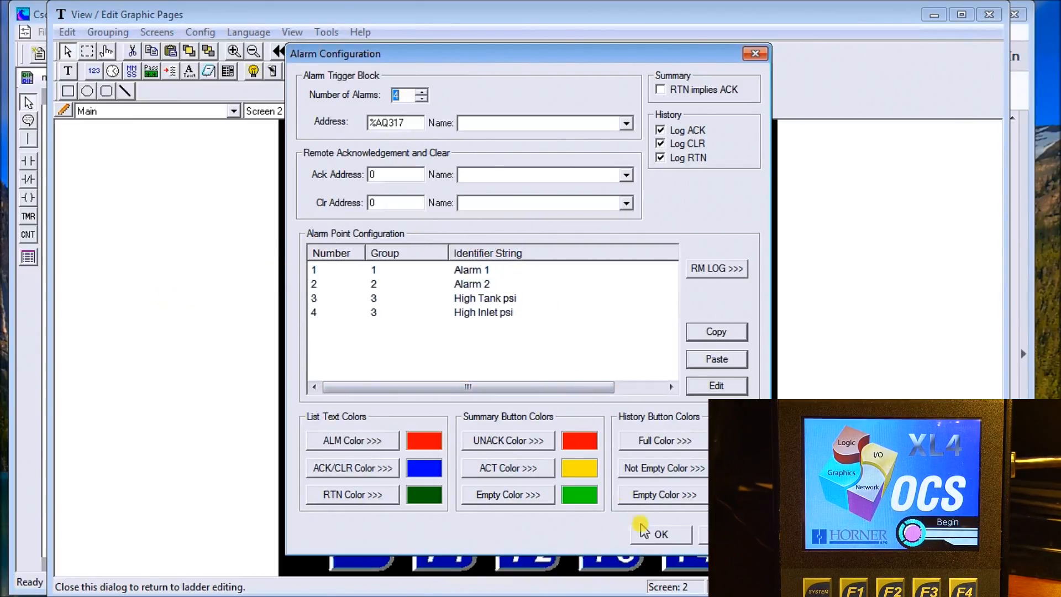
{"action": "left_click", "coordinate": [660, 534]}
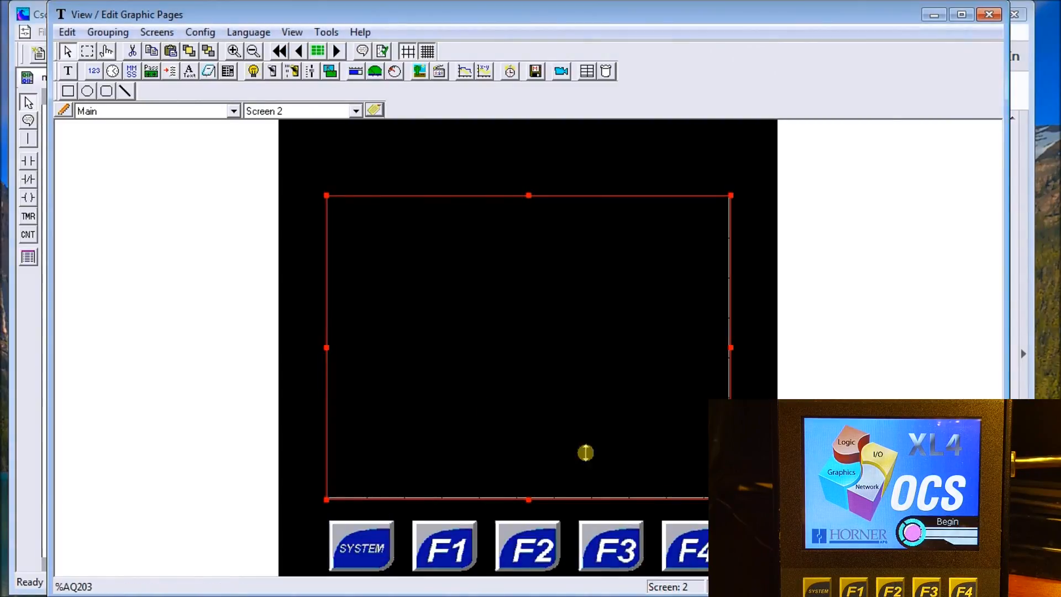